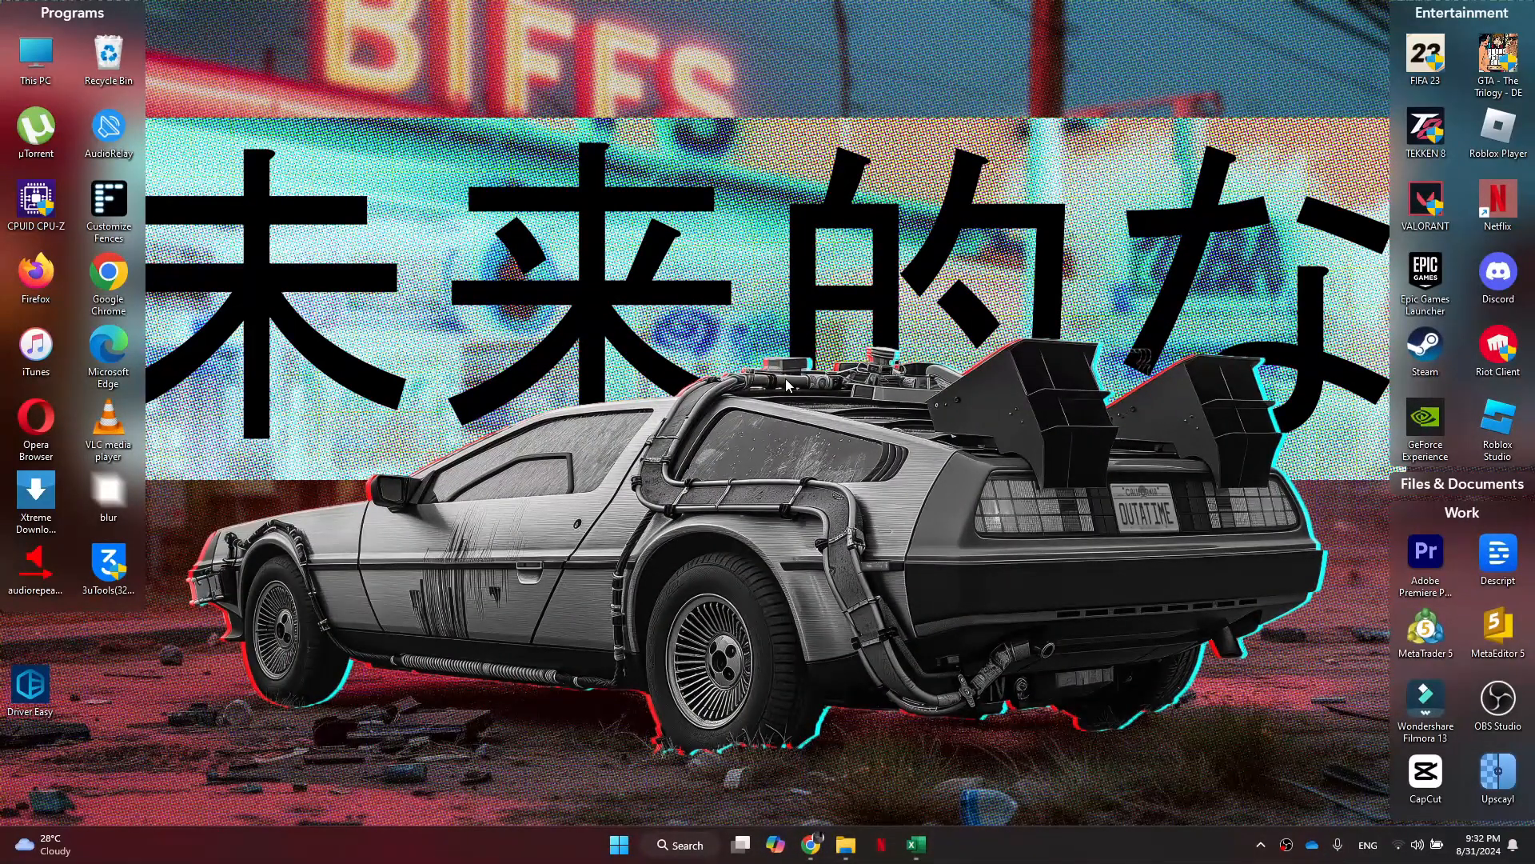
# Search the Start menu for 'control Panel'.
pyautogui.click(618, 845)
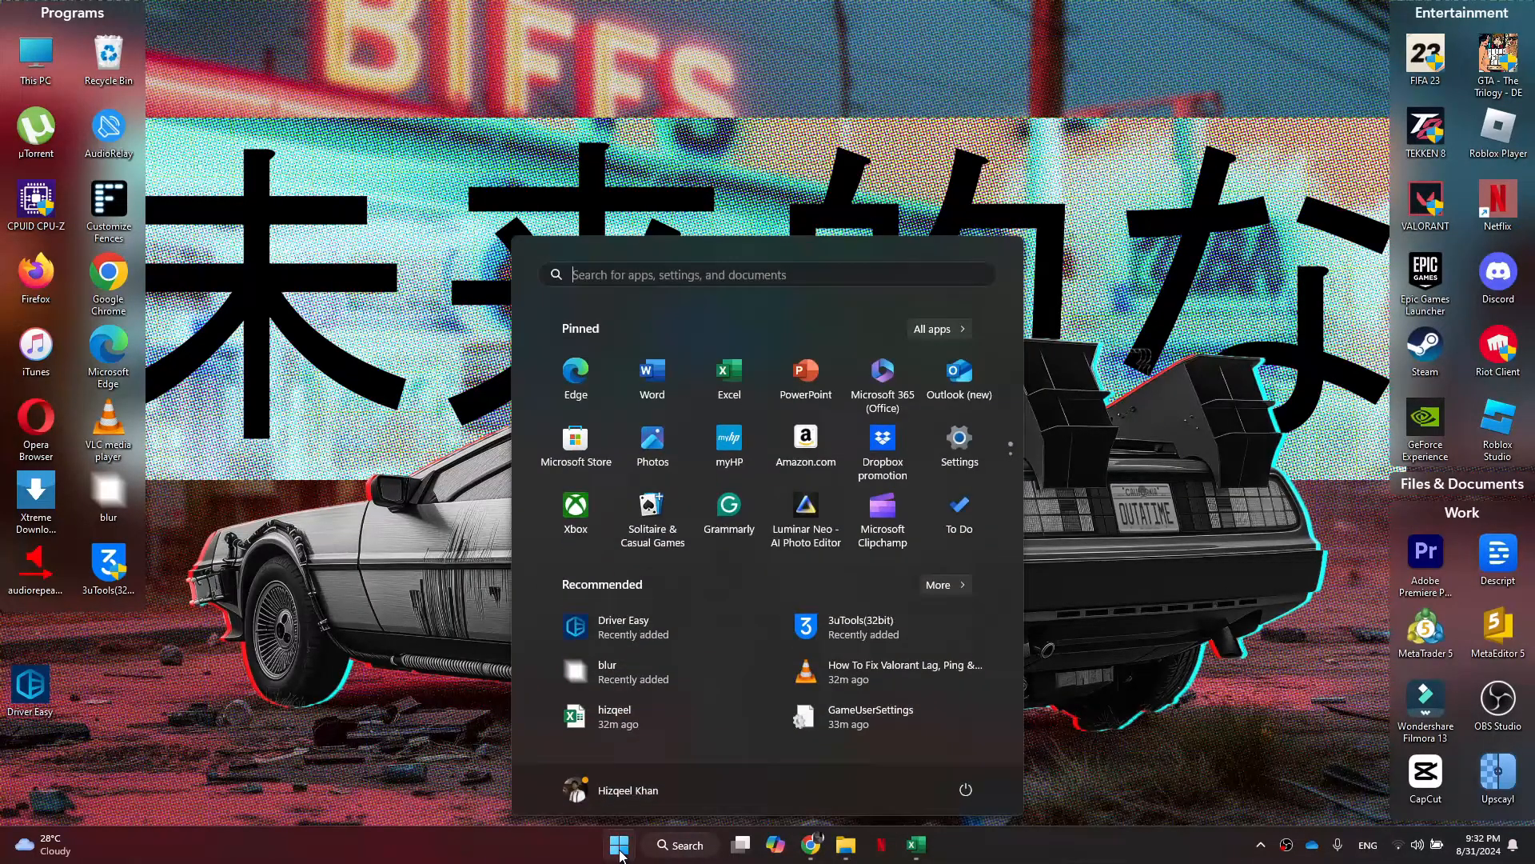
pyautogui.write('control Panel')
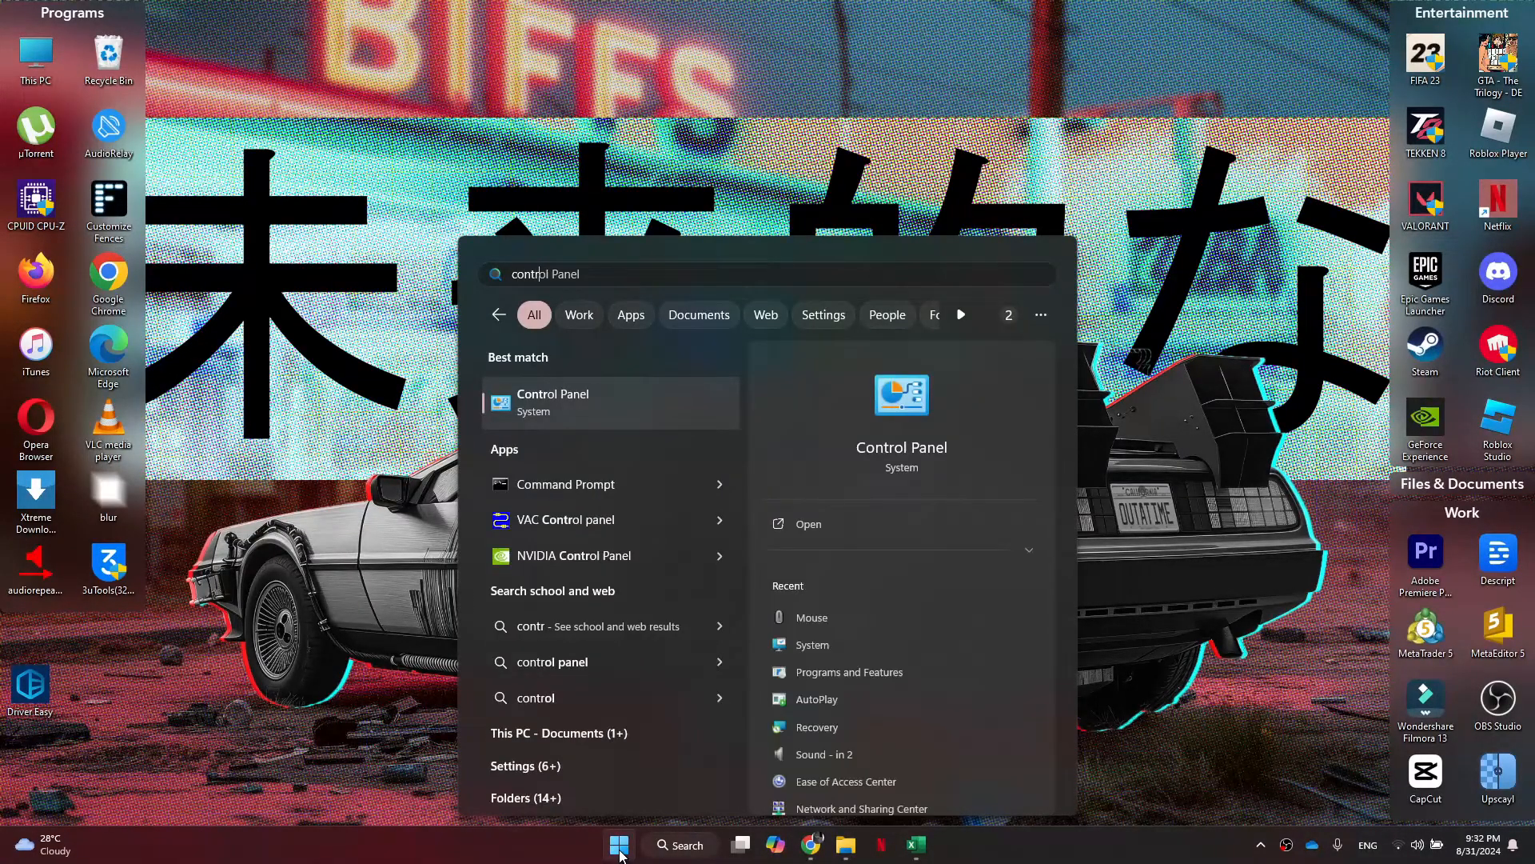
# Launch Control Panel from the Start menu search results.
pyautogui.click(553, 402)
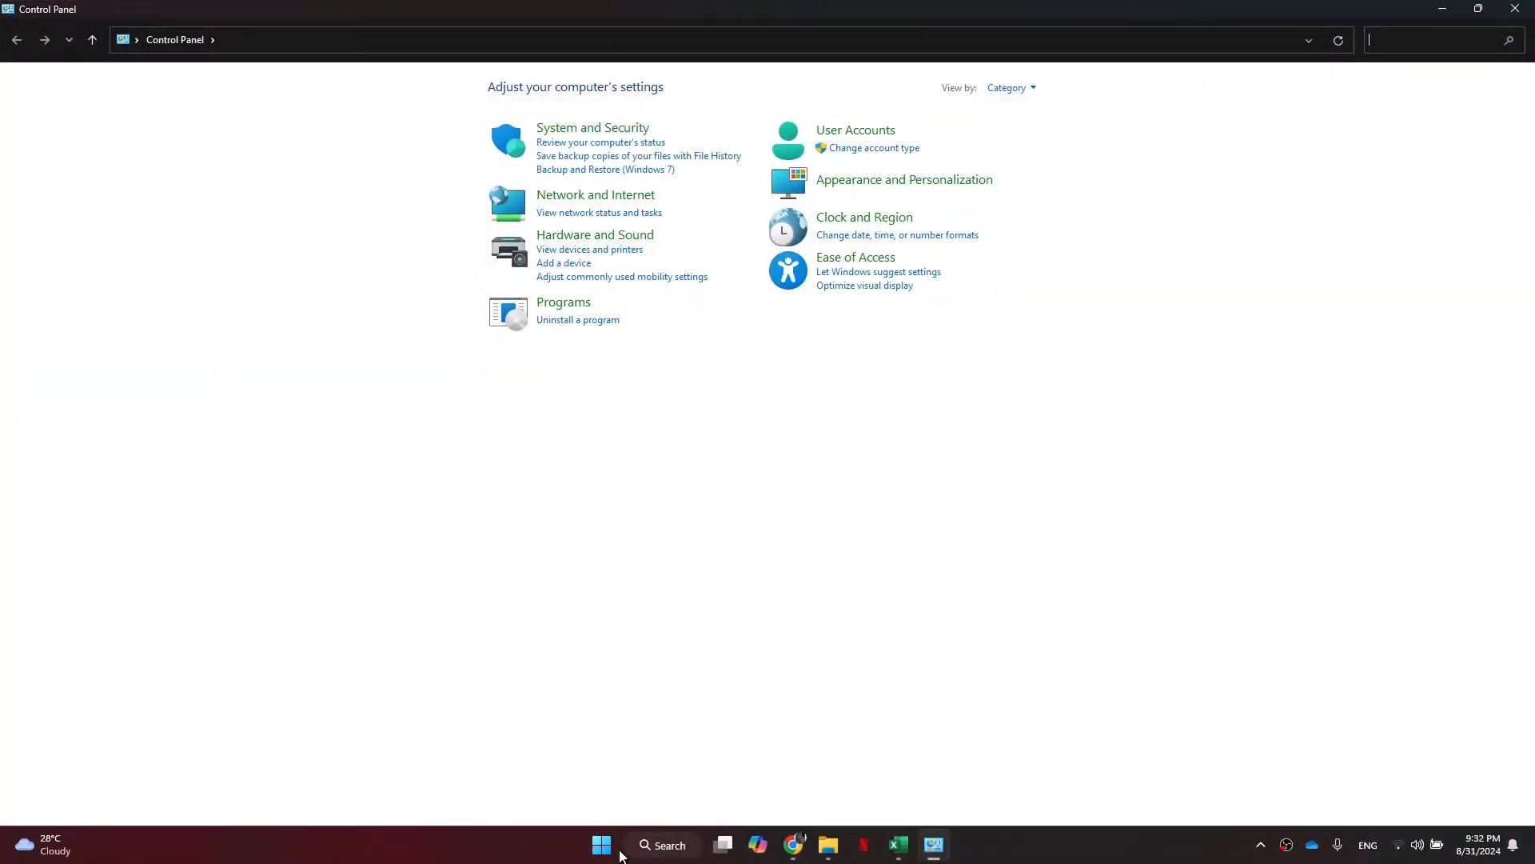
pyautogui.moveTo(763, 468)
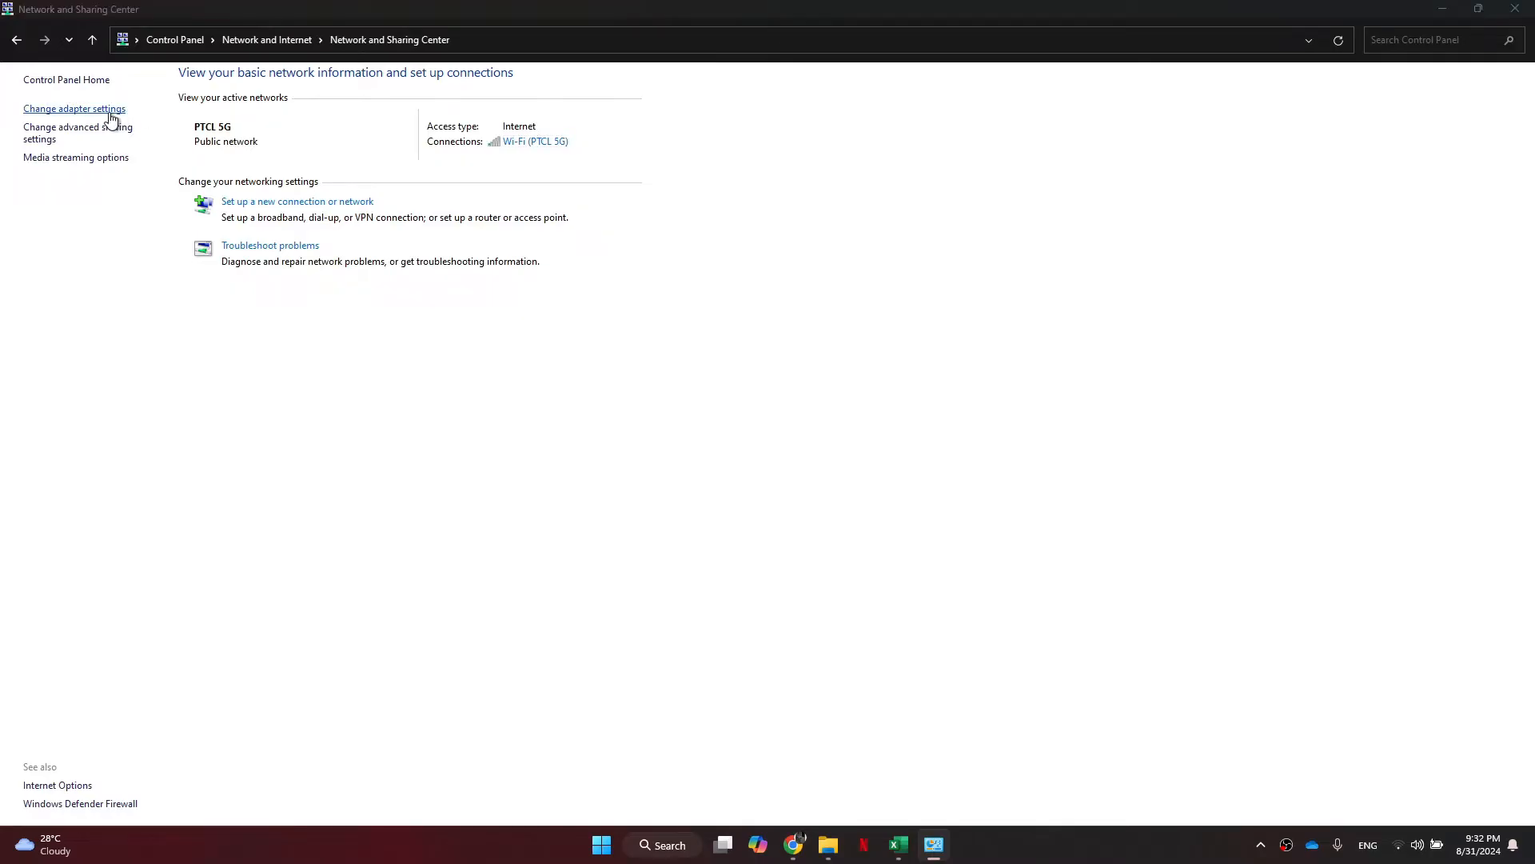
# Open the Wi-Fi adapter's Internet Protocol Version 4 (TCP/IPv4) properties.
pyautogui.rightClick(265, 112)
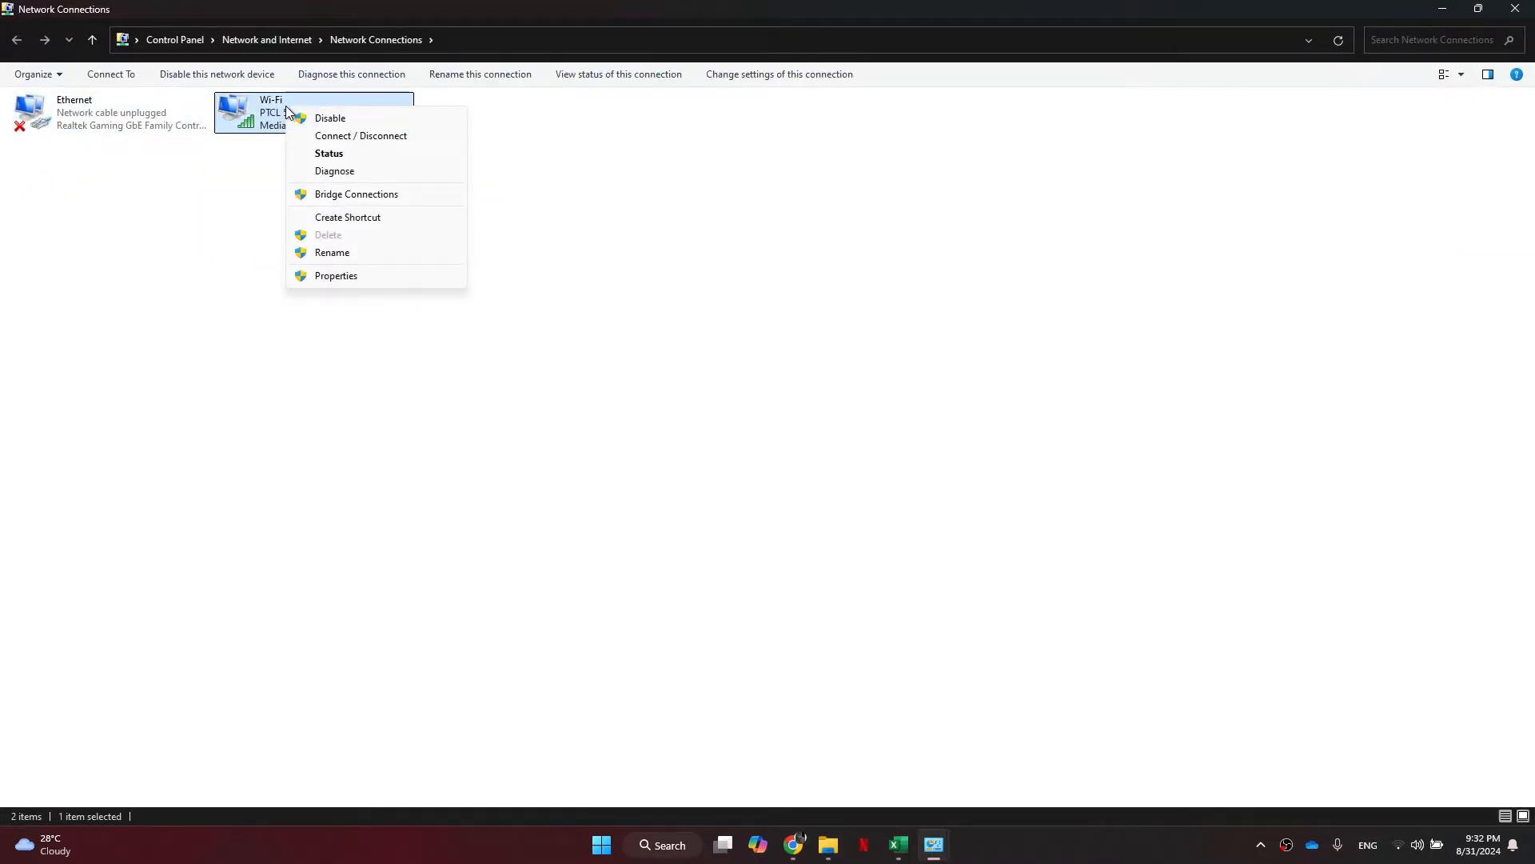
pyautogui.click(336, 275)
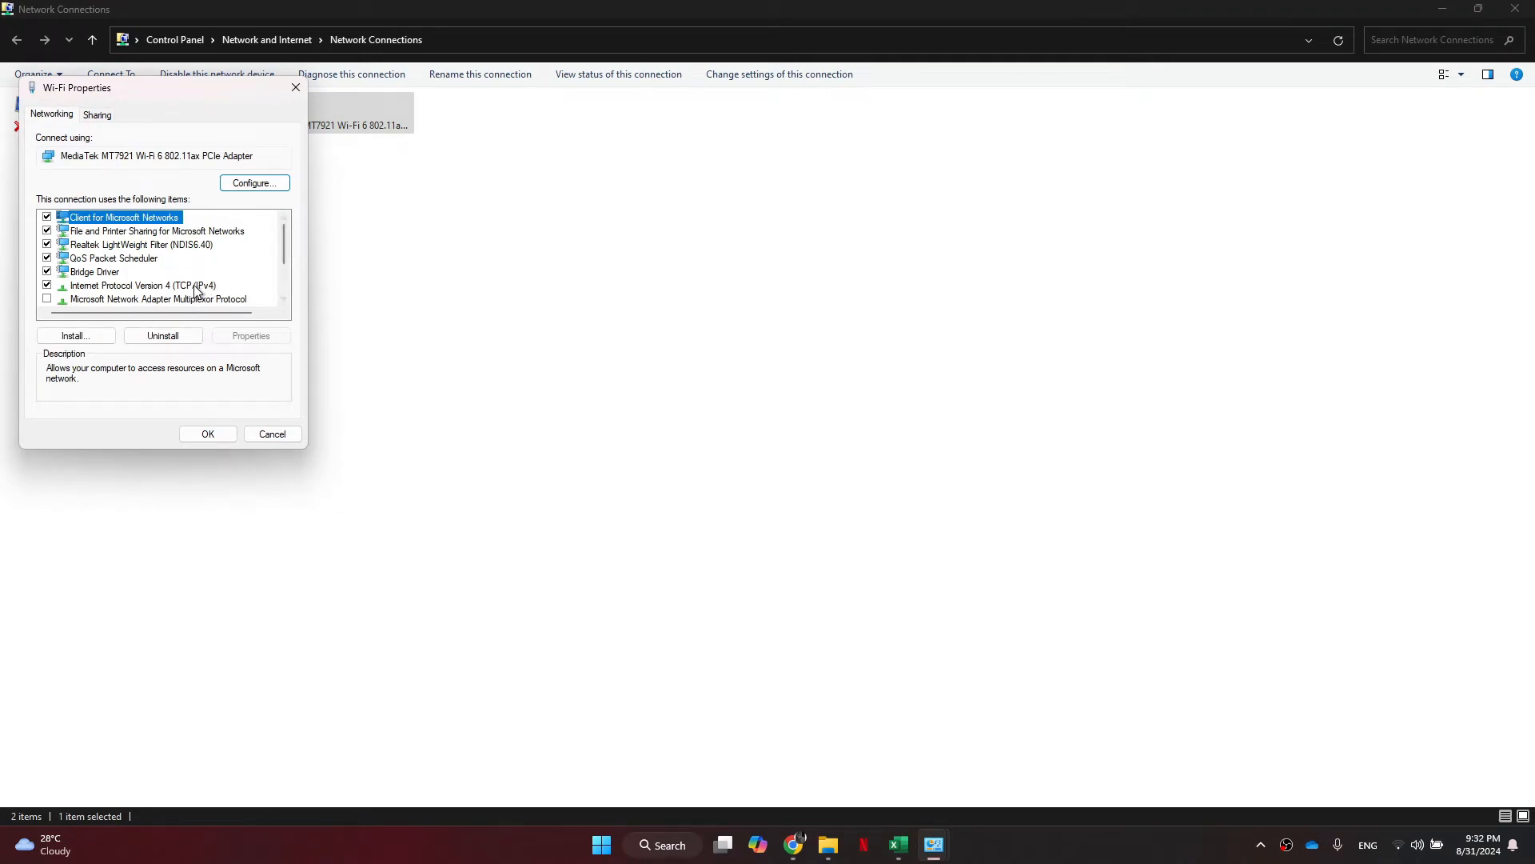
pyautogui.click(143, 285)
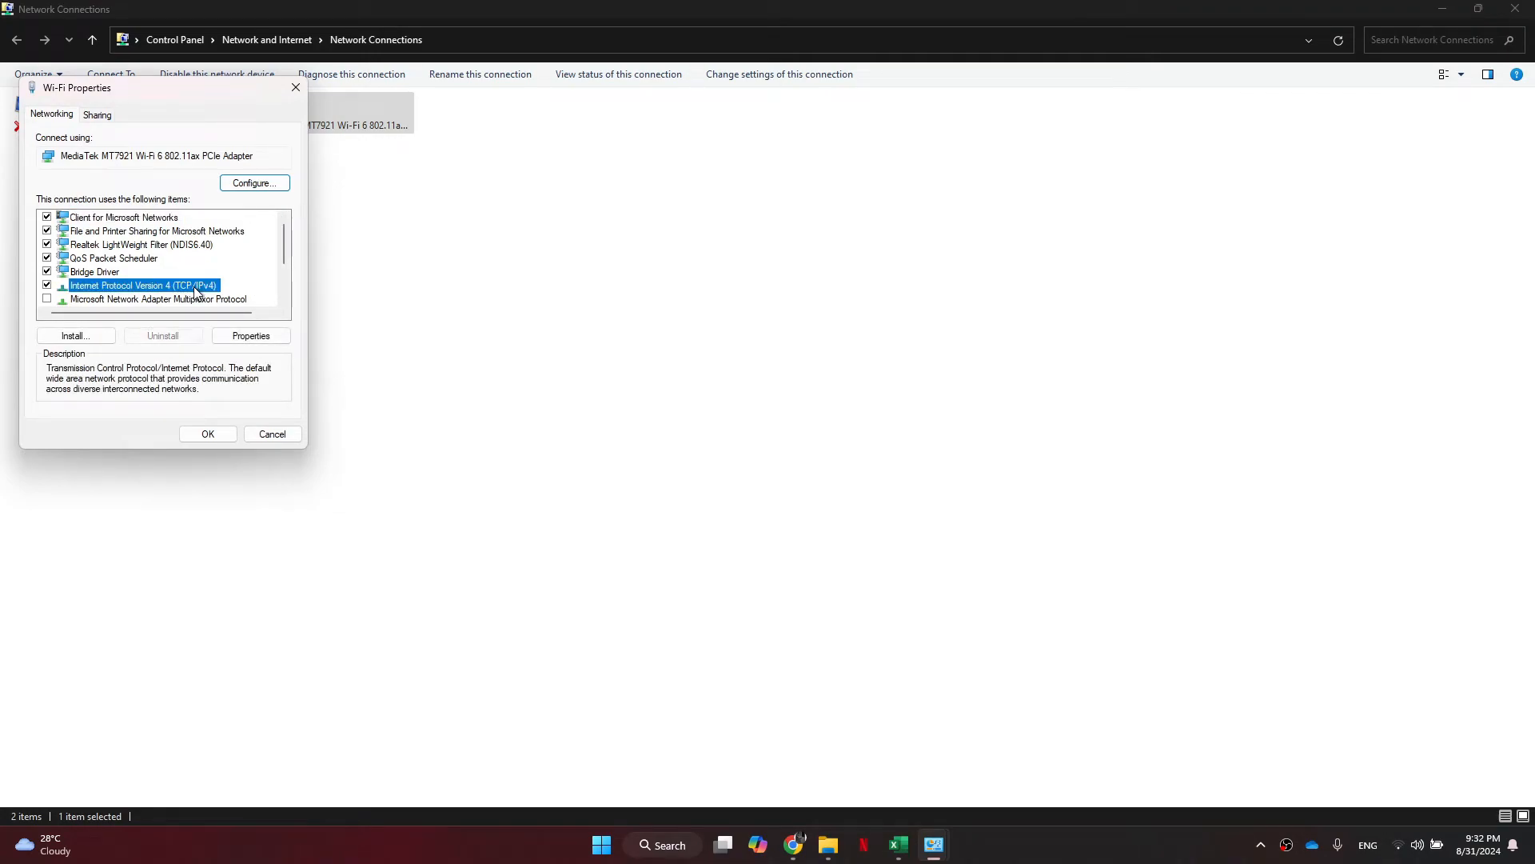
pyautogui.click(249, 336)
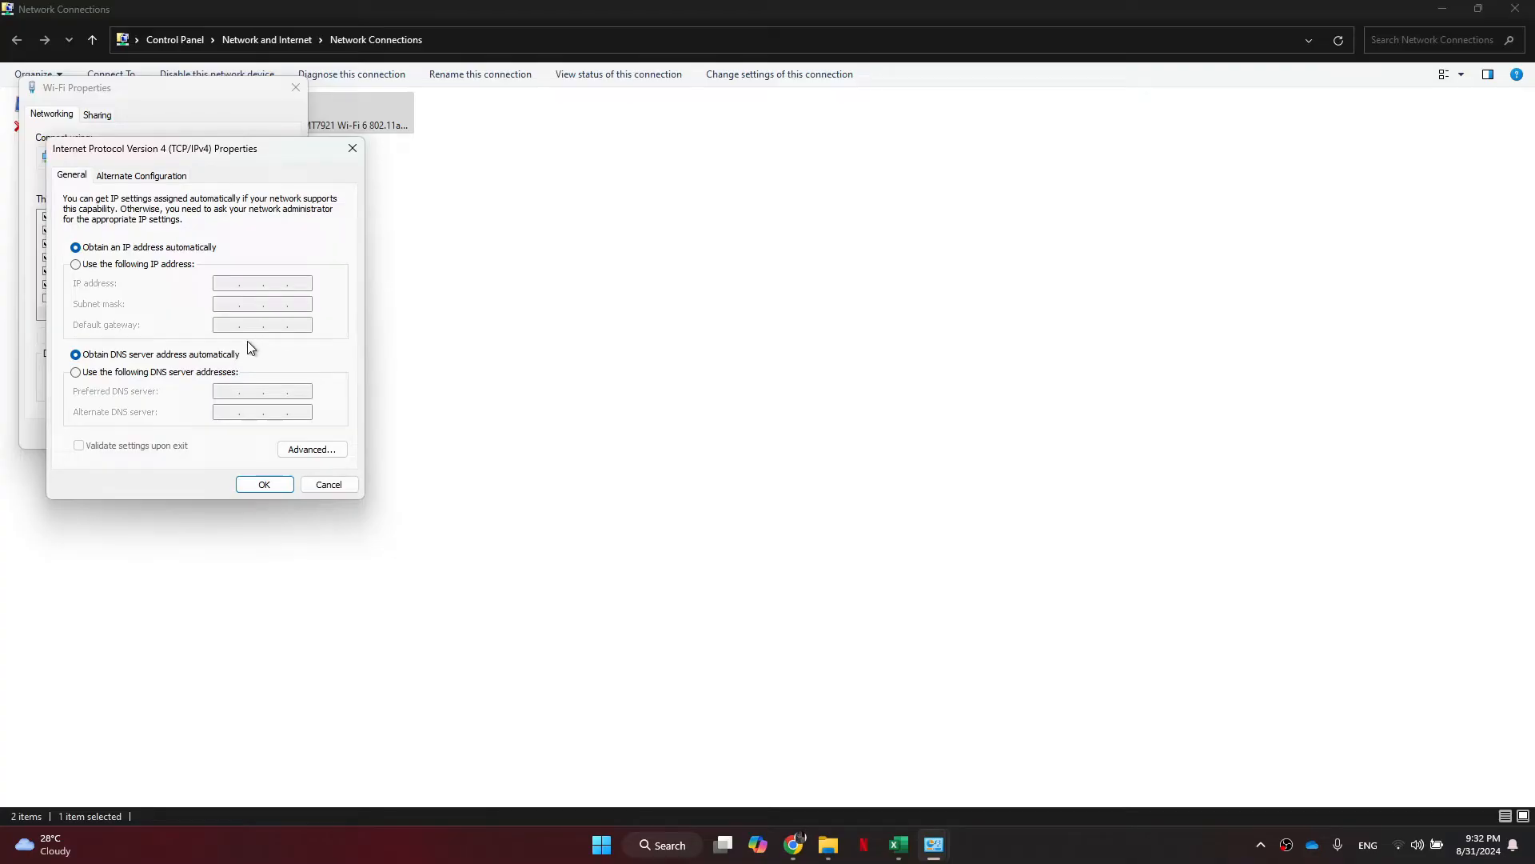
# Switch the Wi-Fi IPv4 DNS to manual, enter 8.8.8.8, and confirm with OK.
pyautogui.click(75, 372)
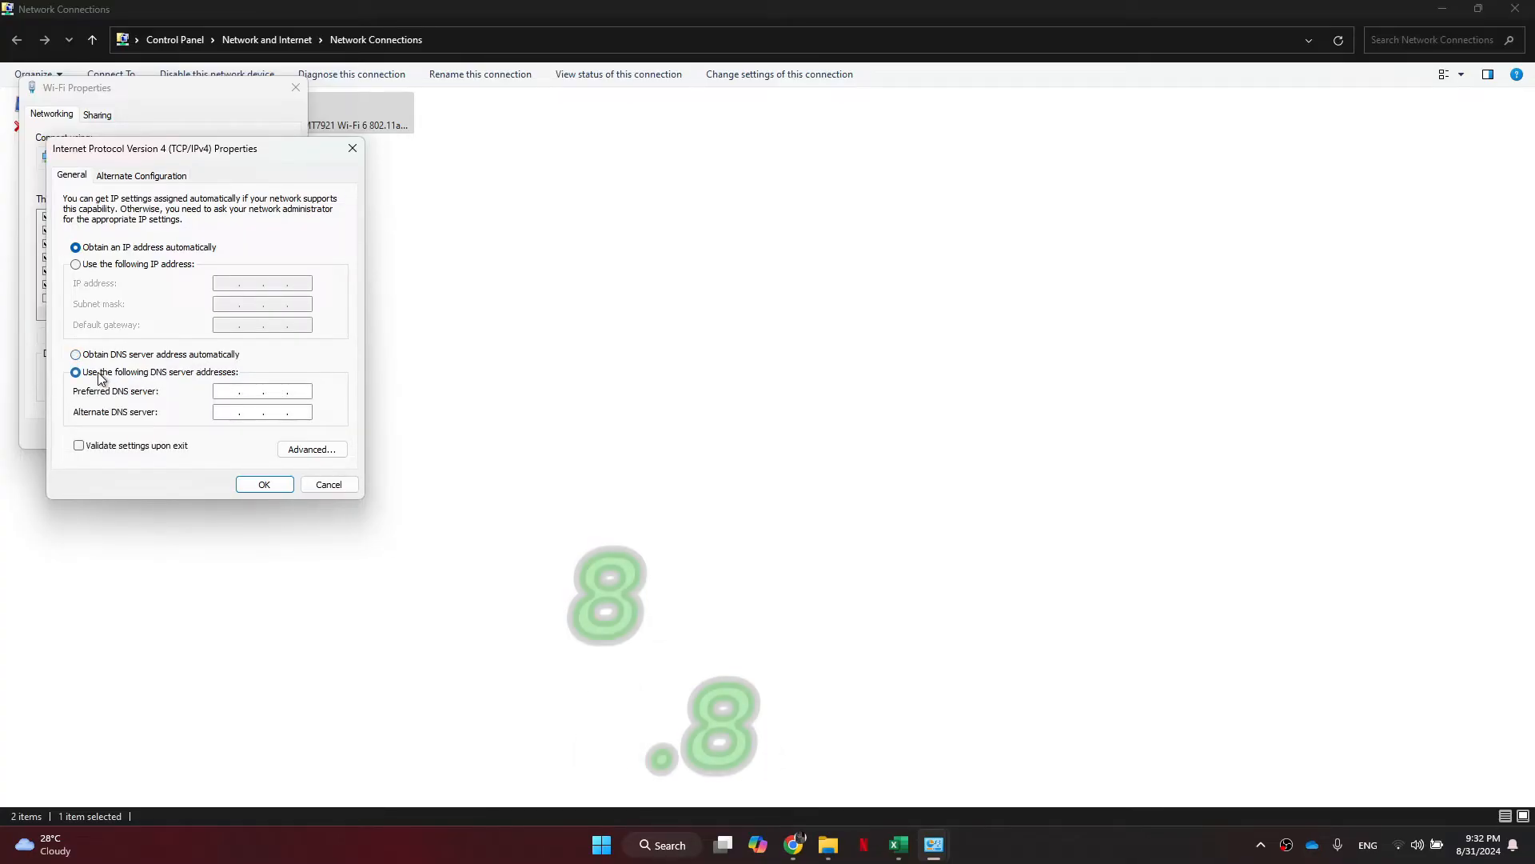
pyautogui.write('8.8.8.8')
pyautogui.write('8.8.4.4')
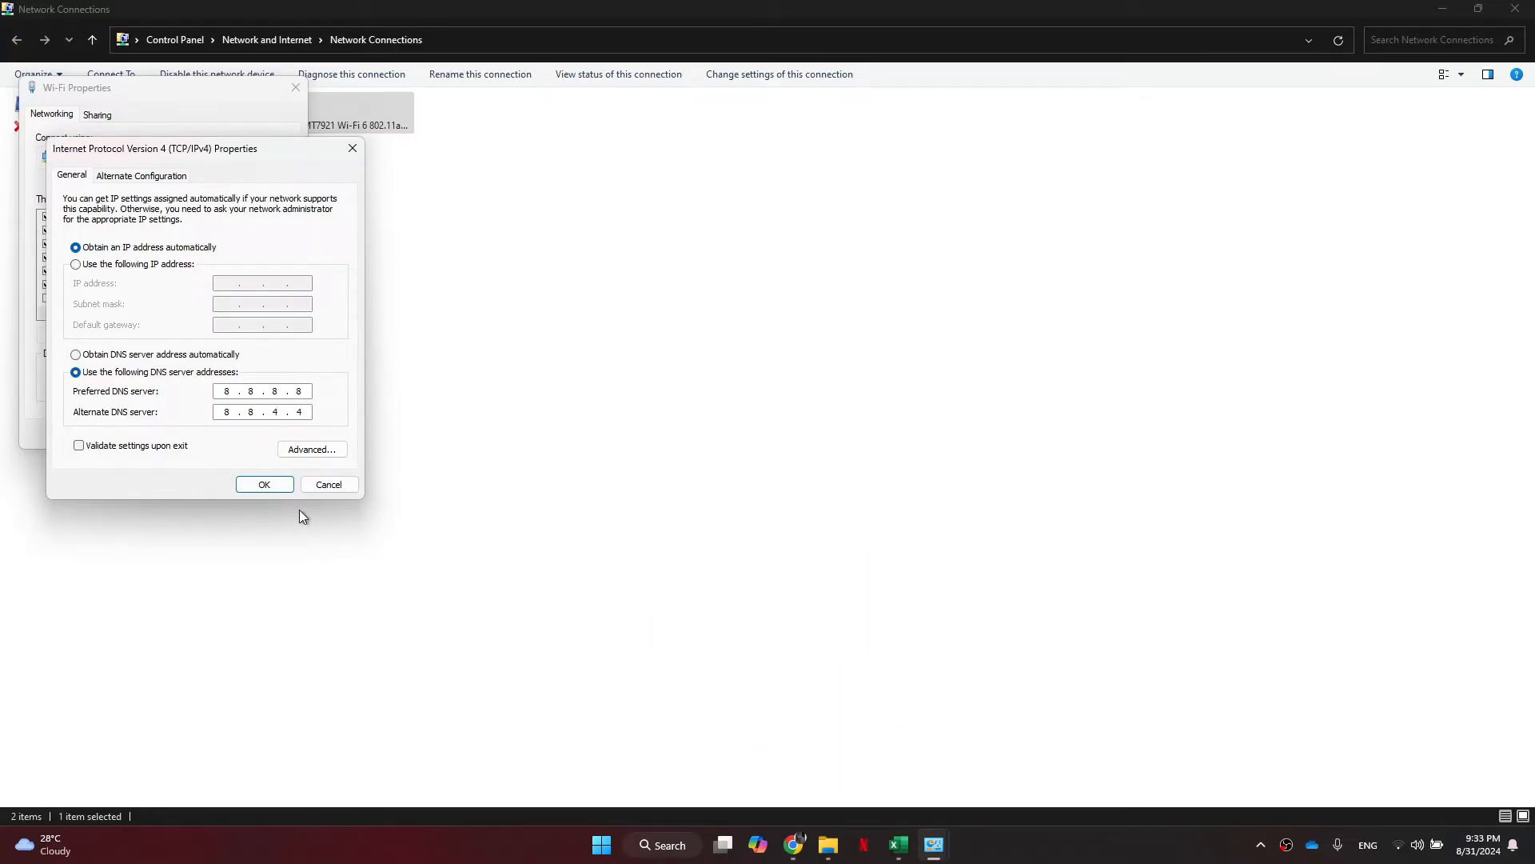
pyautogui.click(265, 483)
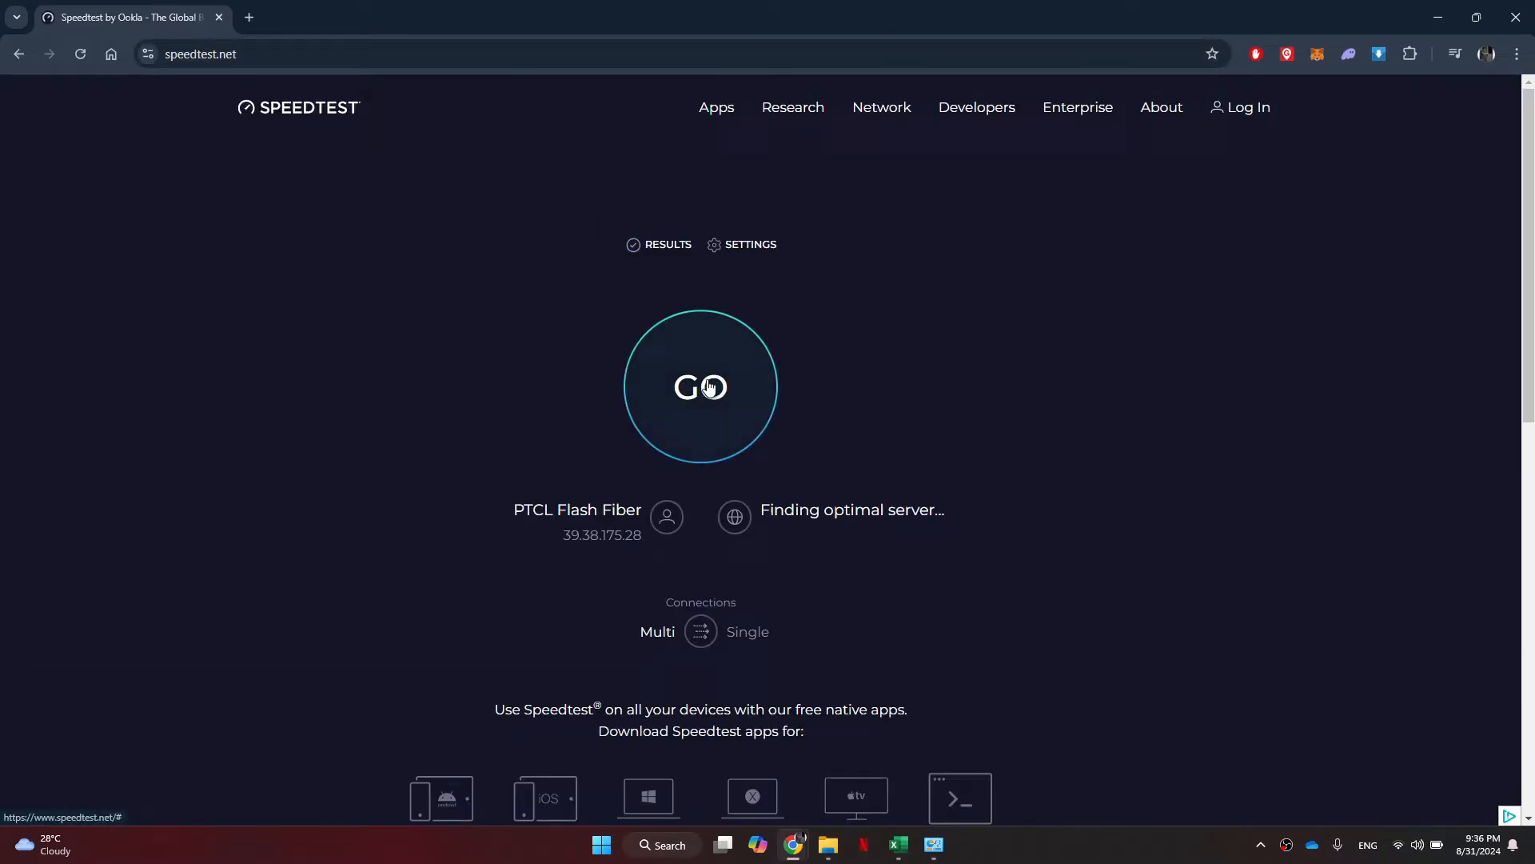
# Launch the speedtest.net test on the PTCL Flash Fiber connection.
pyautogui.click(700, 385)
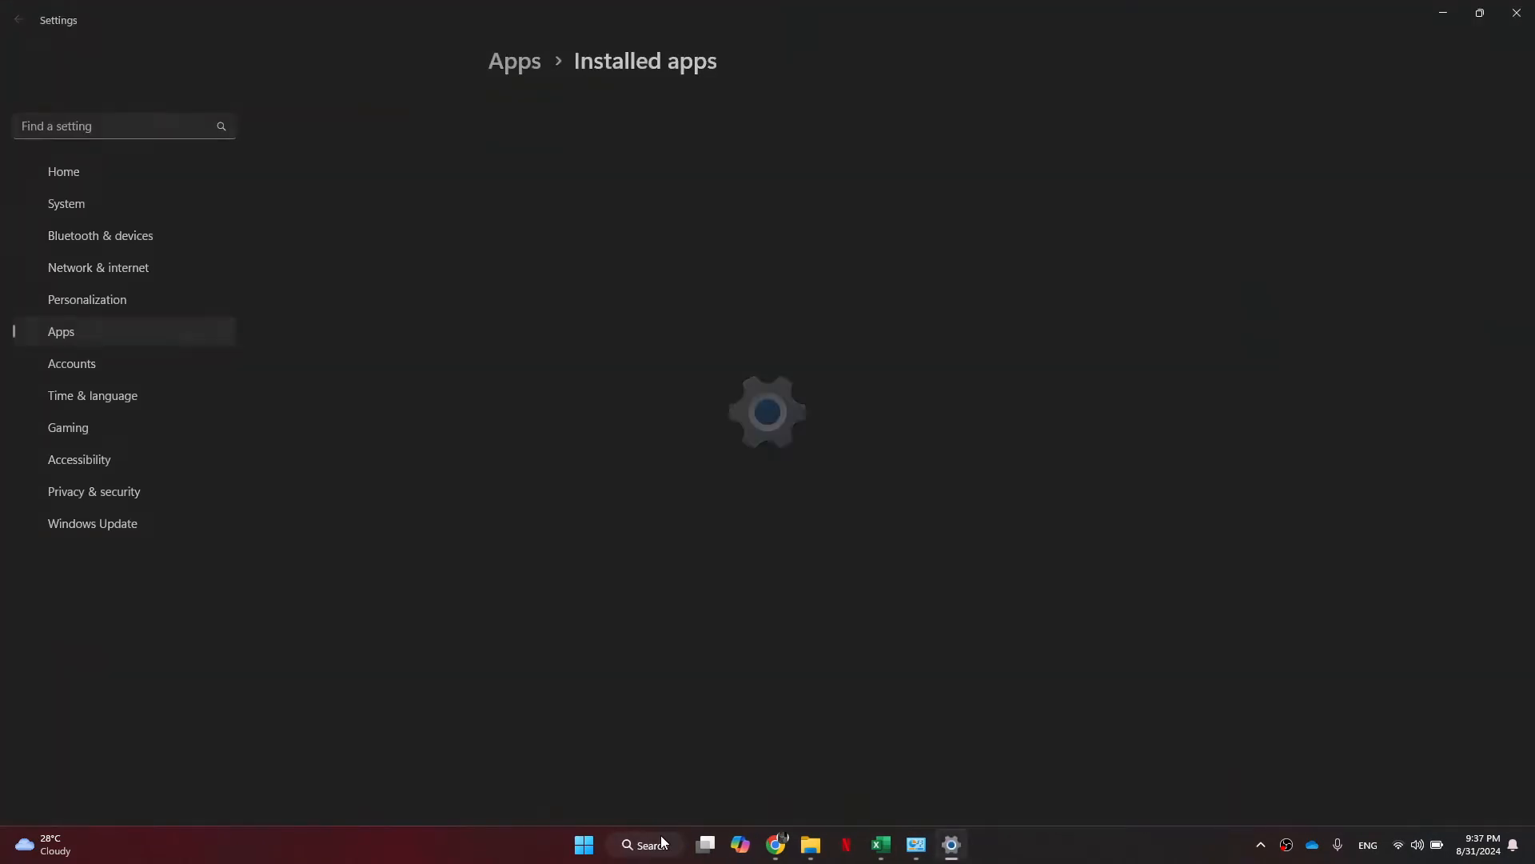
# Search the installed apps list for 'roblox'.
pyautogui.write('roblox download')
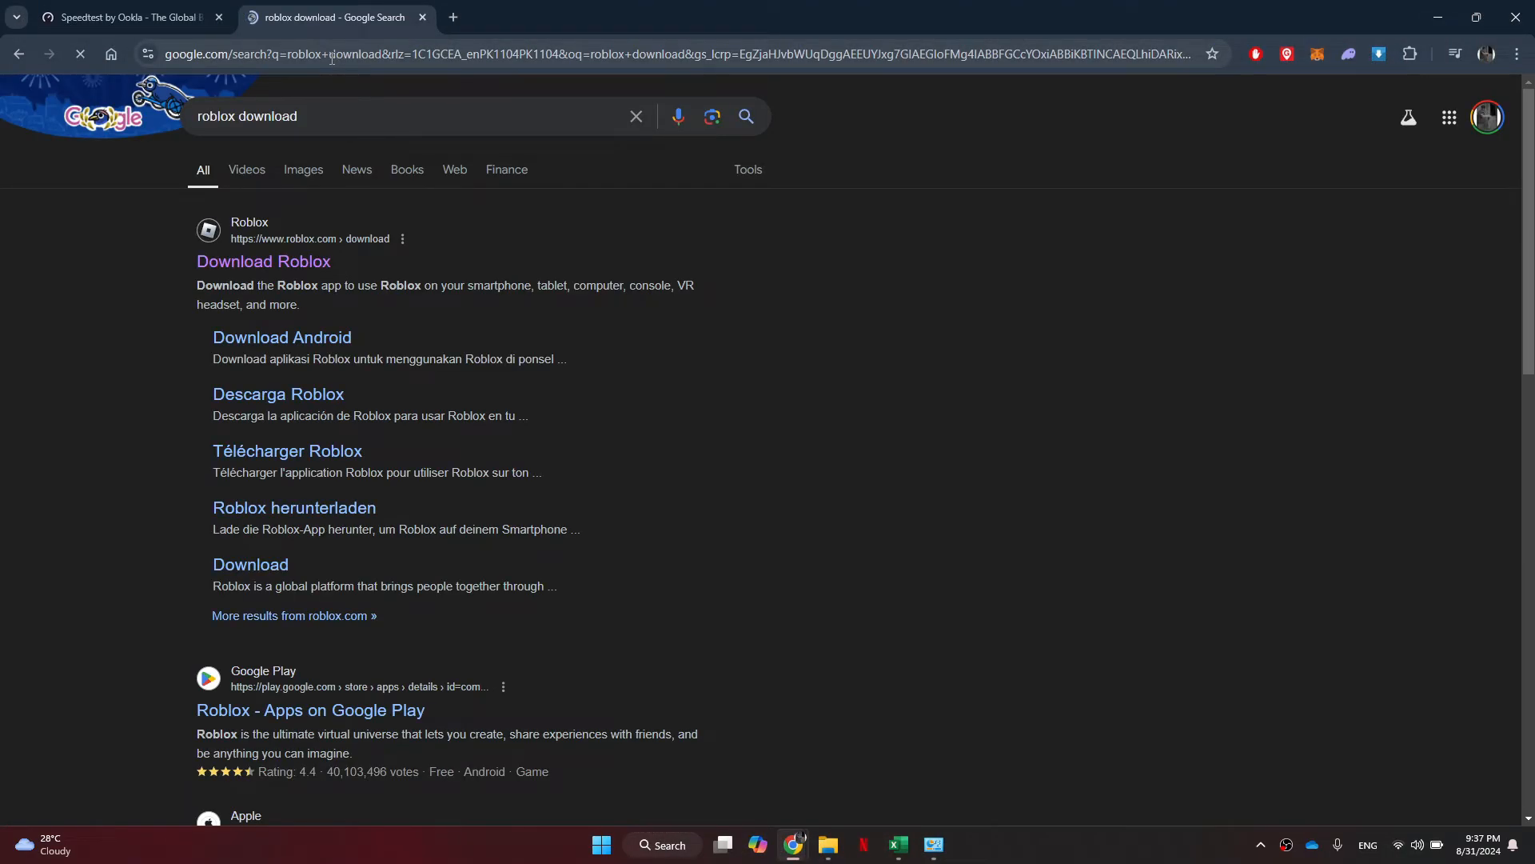
# Open the official Download Roblox page and start the Windows app download.
pyautogui.click(262, 261)
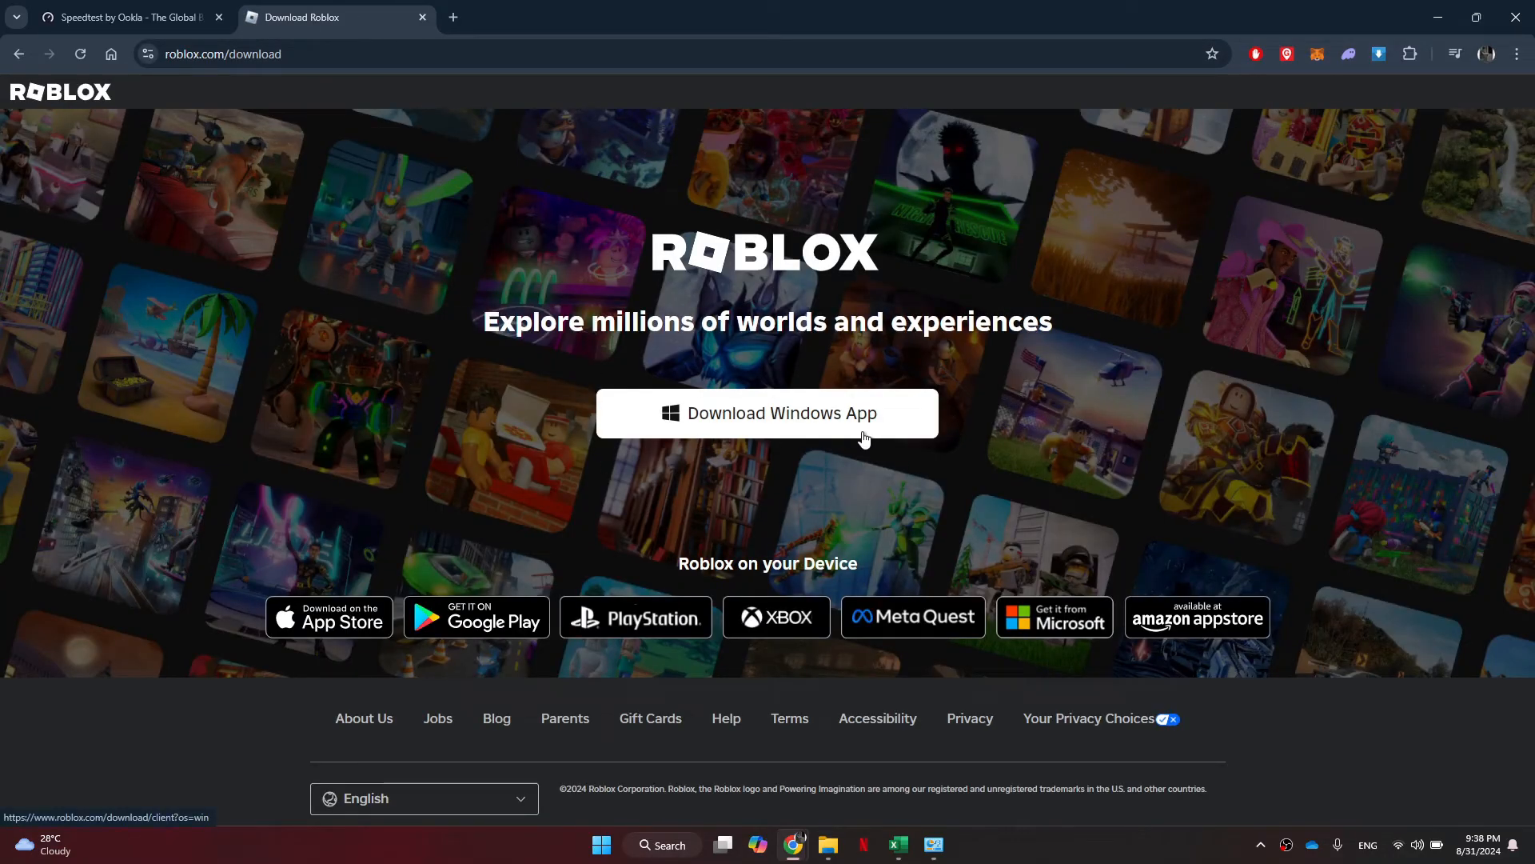
pyautogui.click(768, 412)
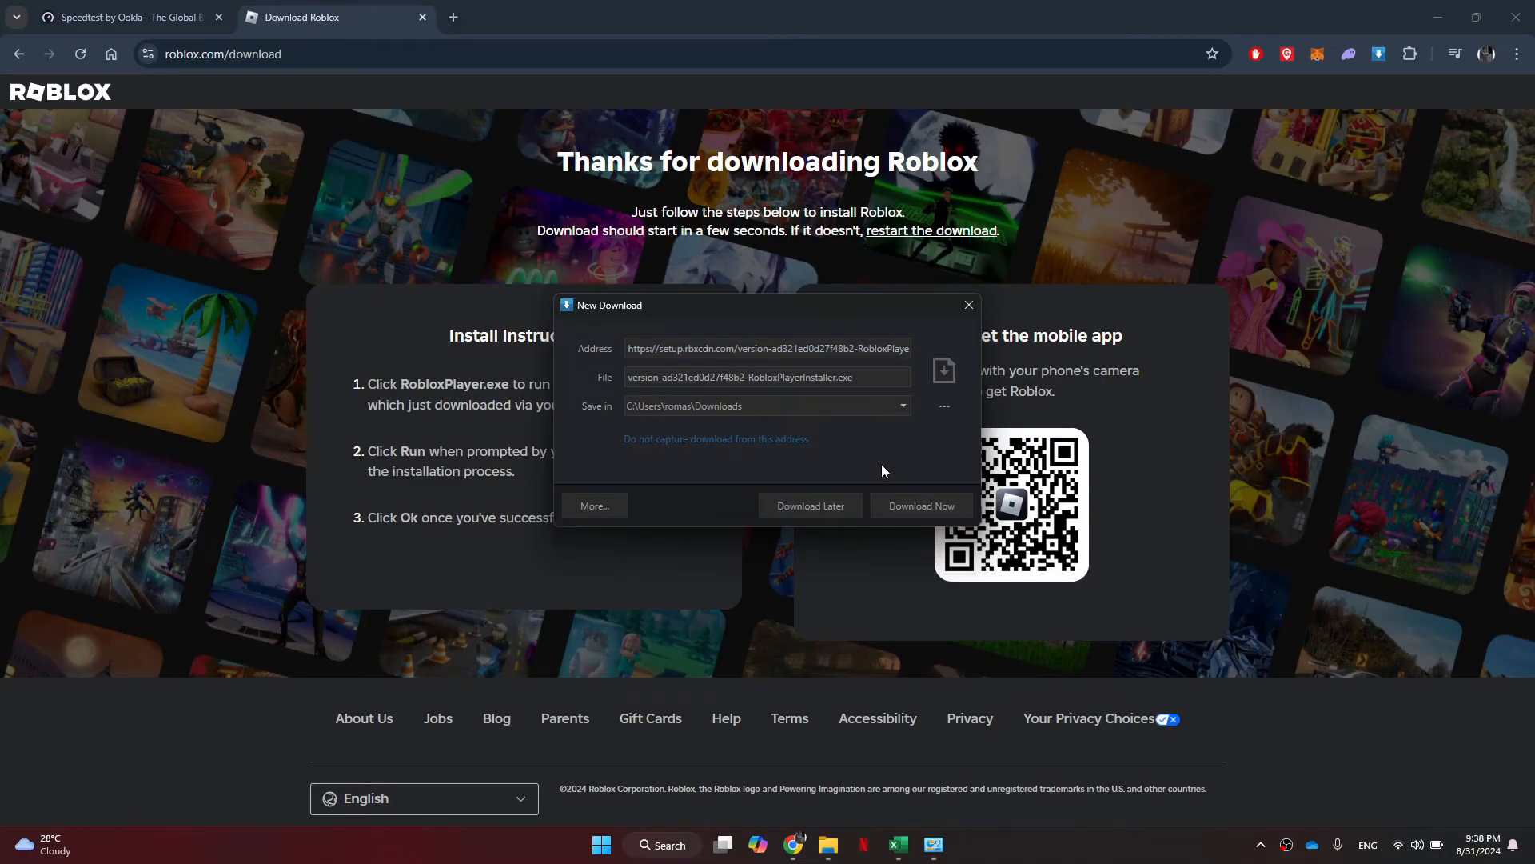
pyautogui.moveTo(968, 304)
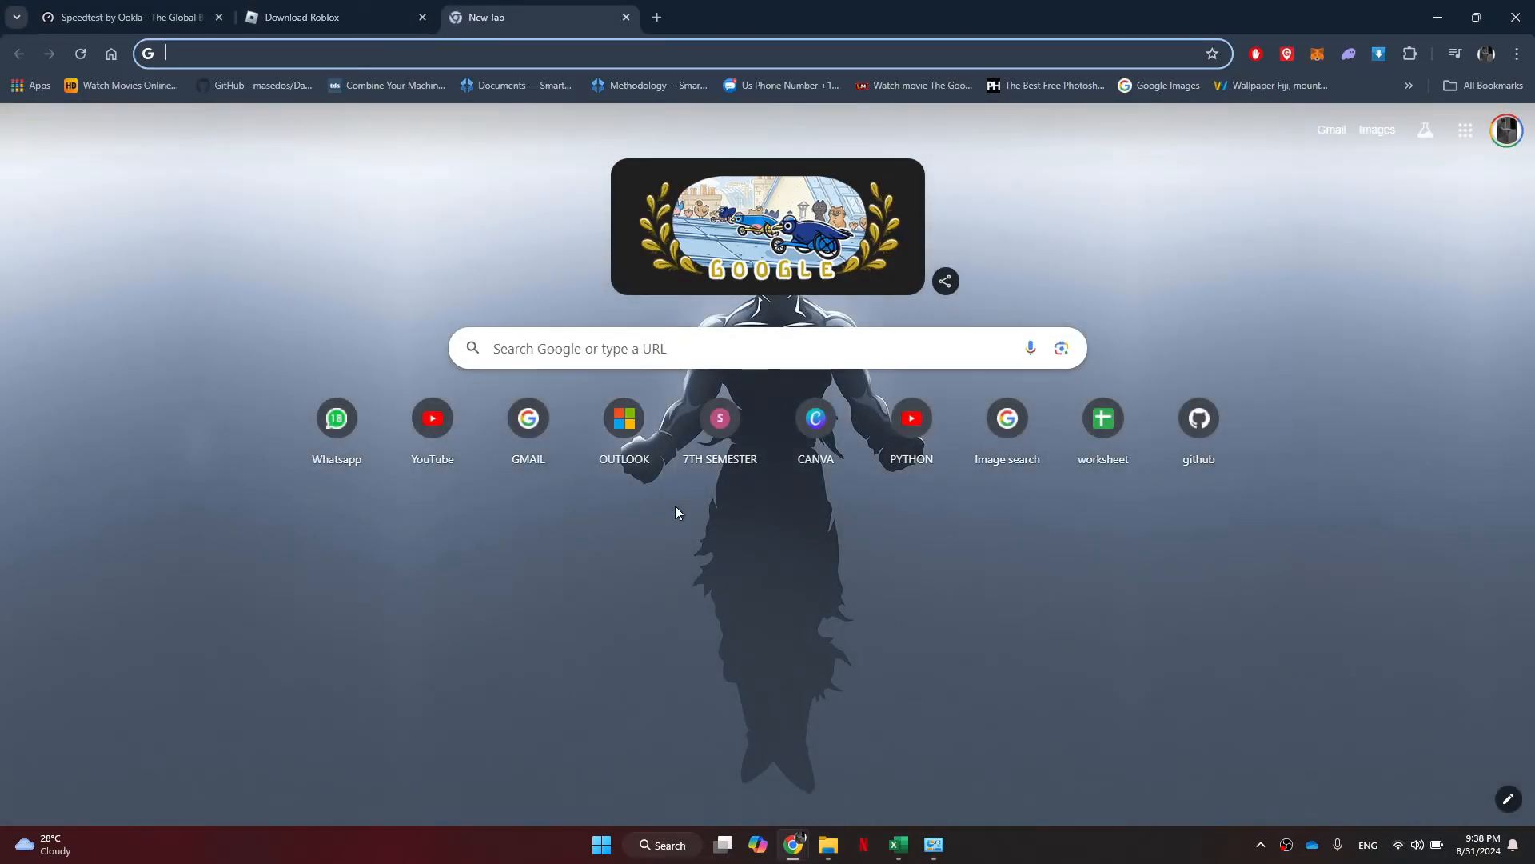
# Search 'status roblox', open the Roblox Status result, and scroll its history.
pyautogui.write('status ro')
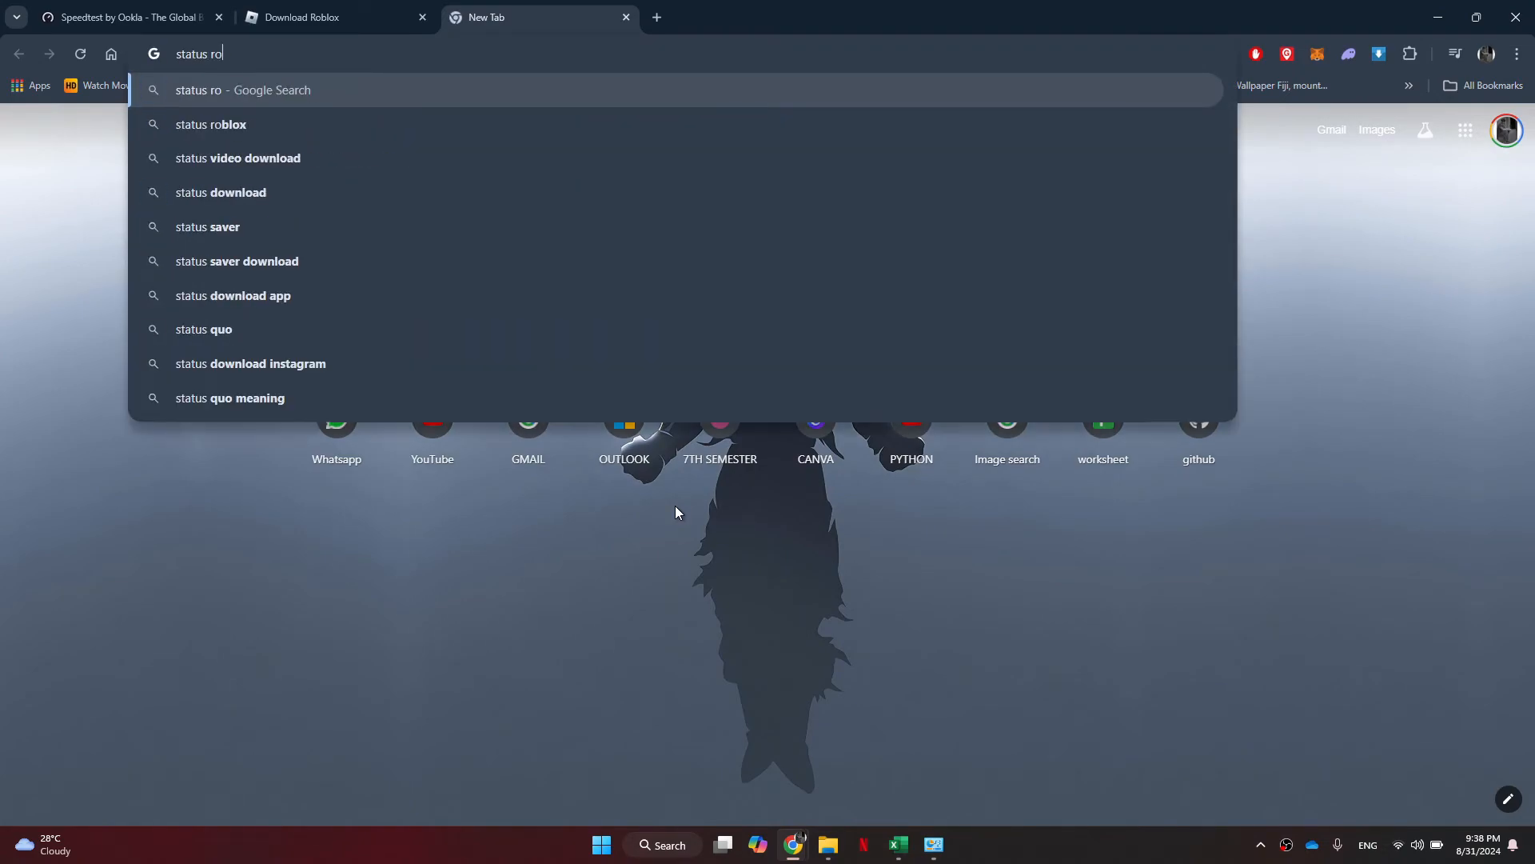
pyautogui.click(209, 125)
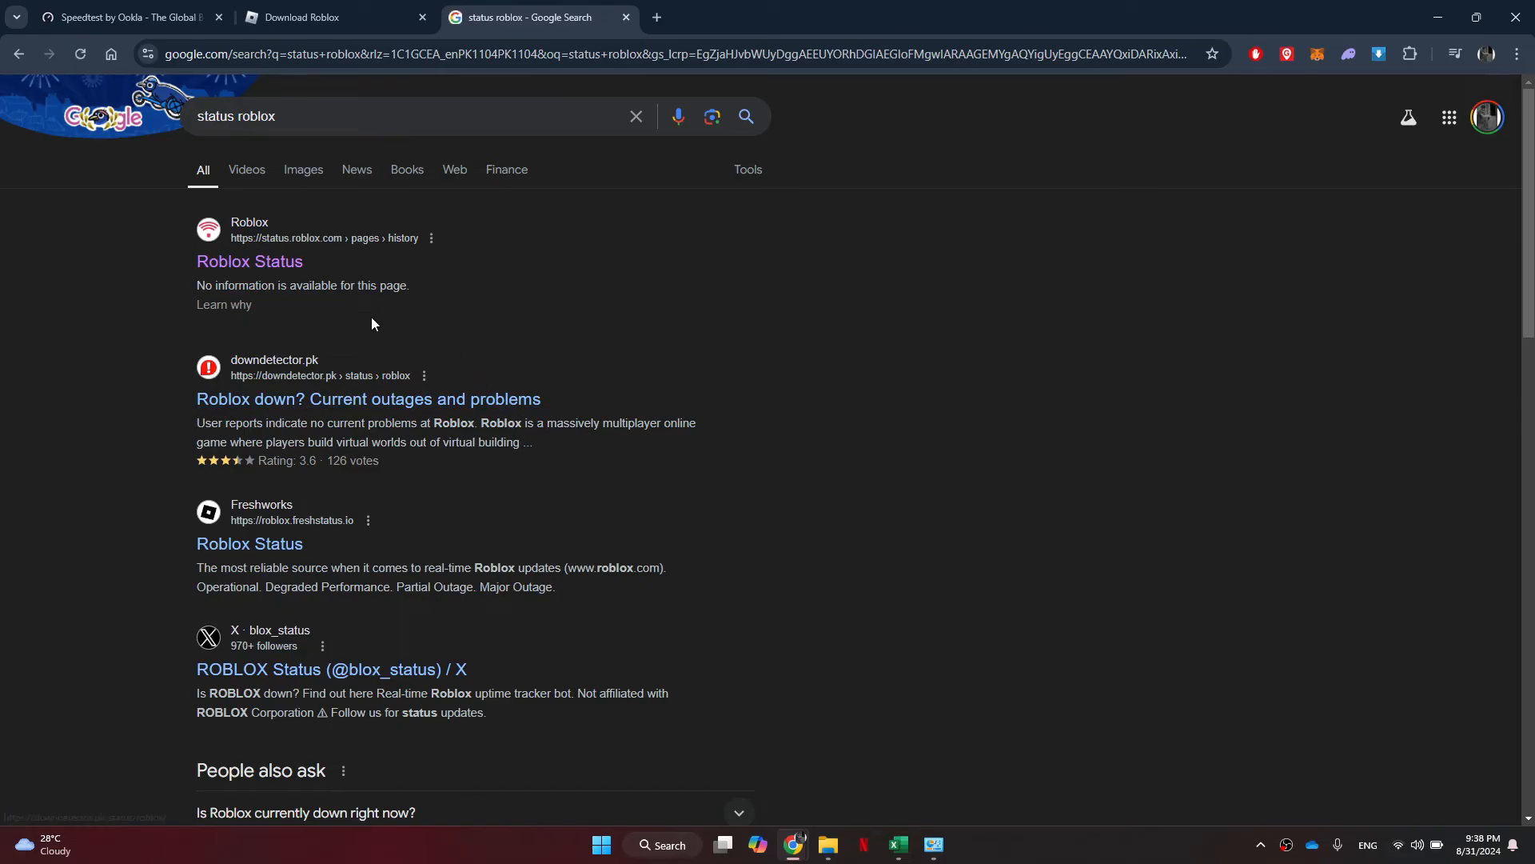
pyautogui.click(249, 261)
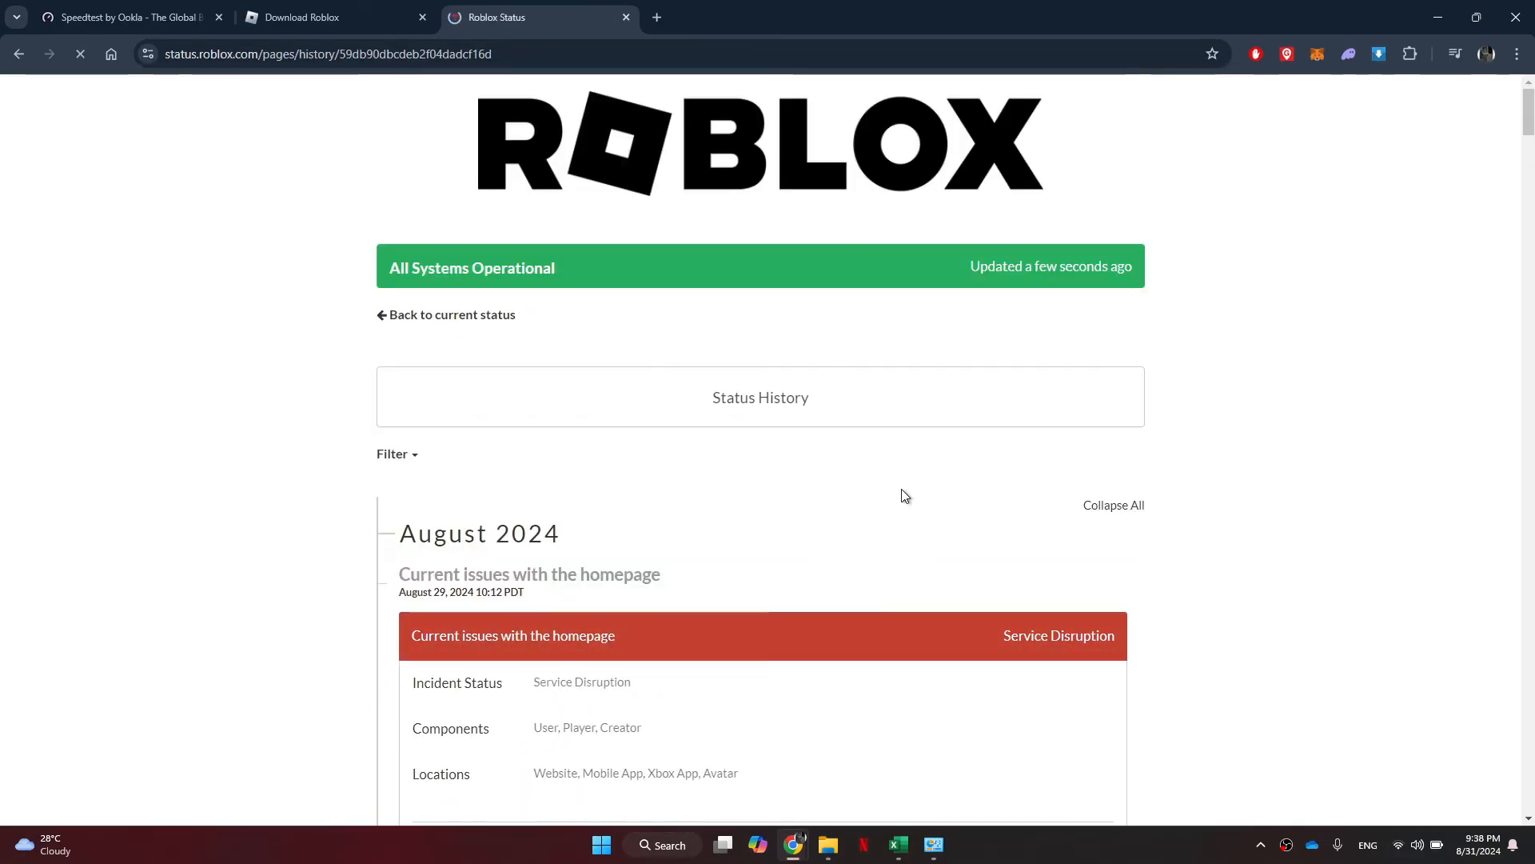
pyautogui.scroll(-3)
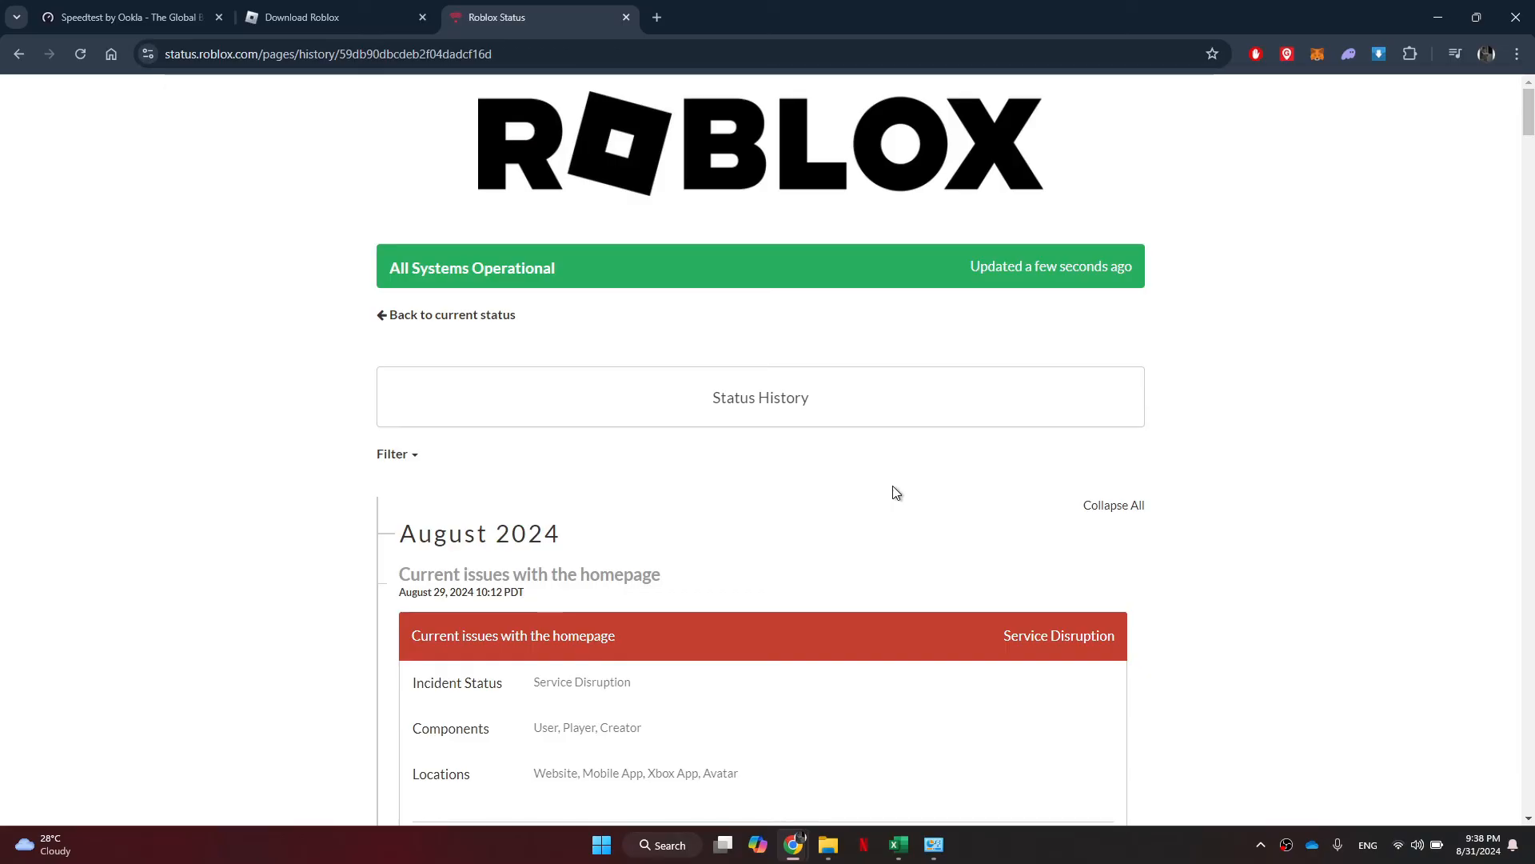
pyautogui.scroll(-3)
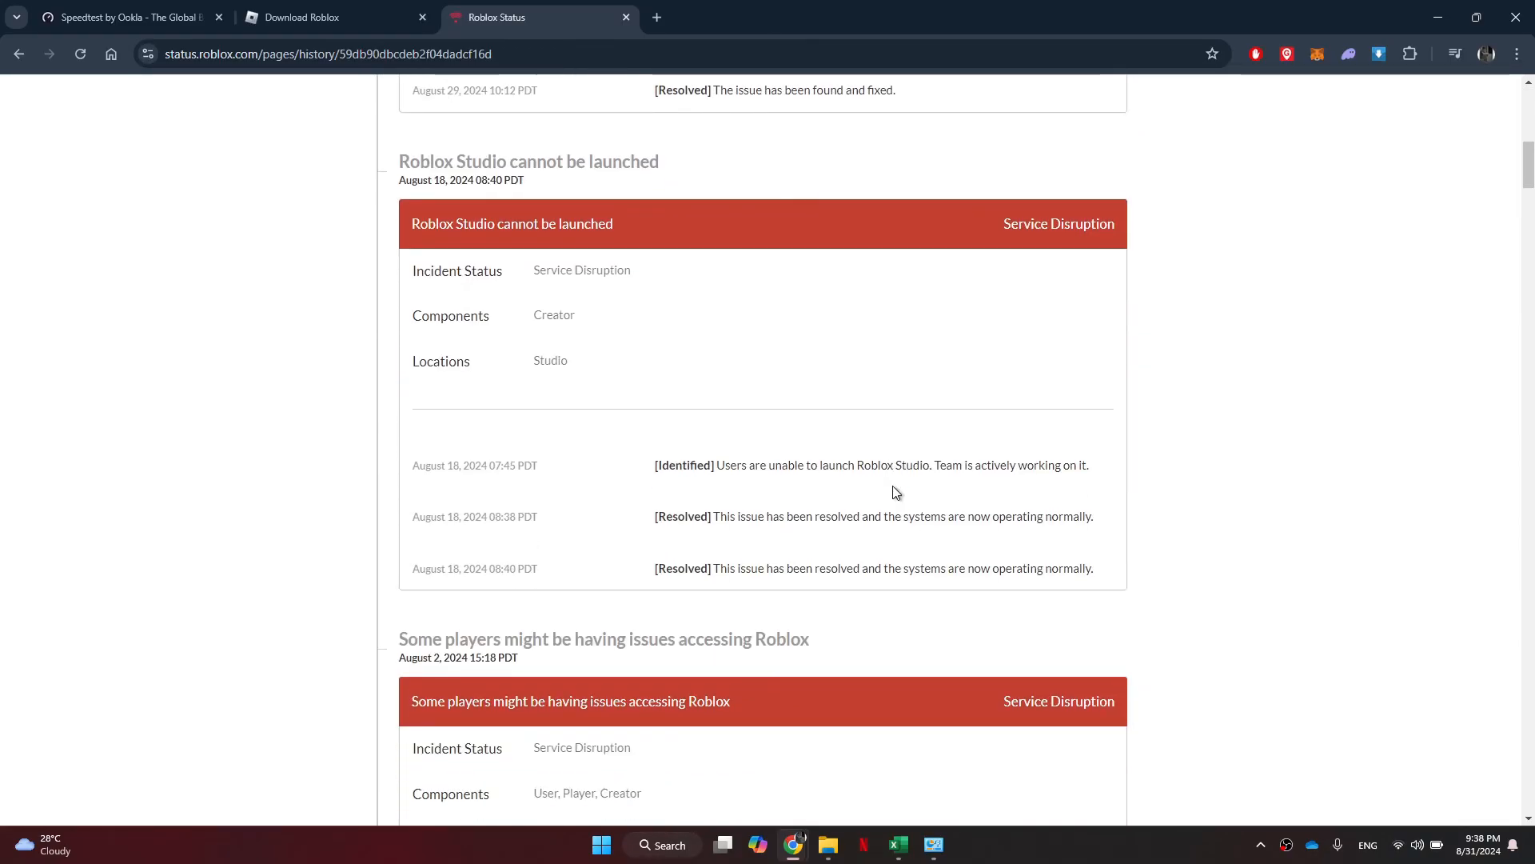
pyautogui.scroll(3)
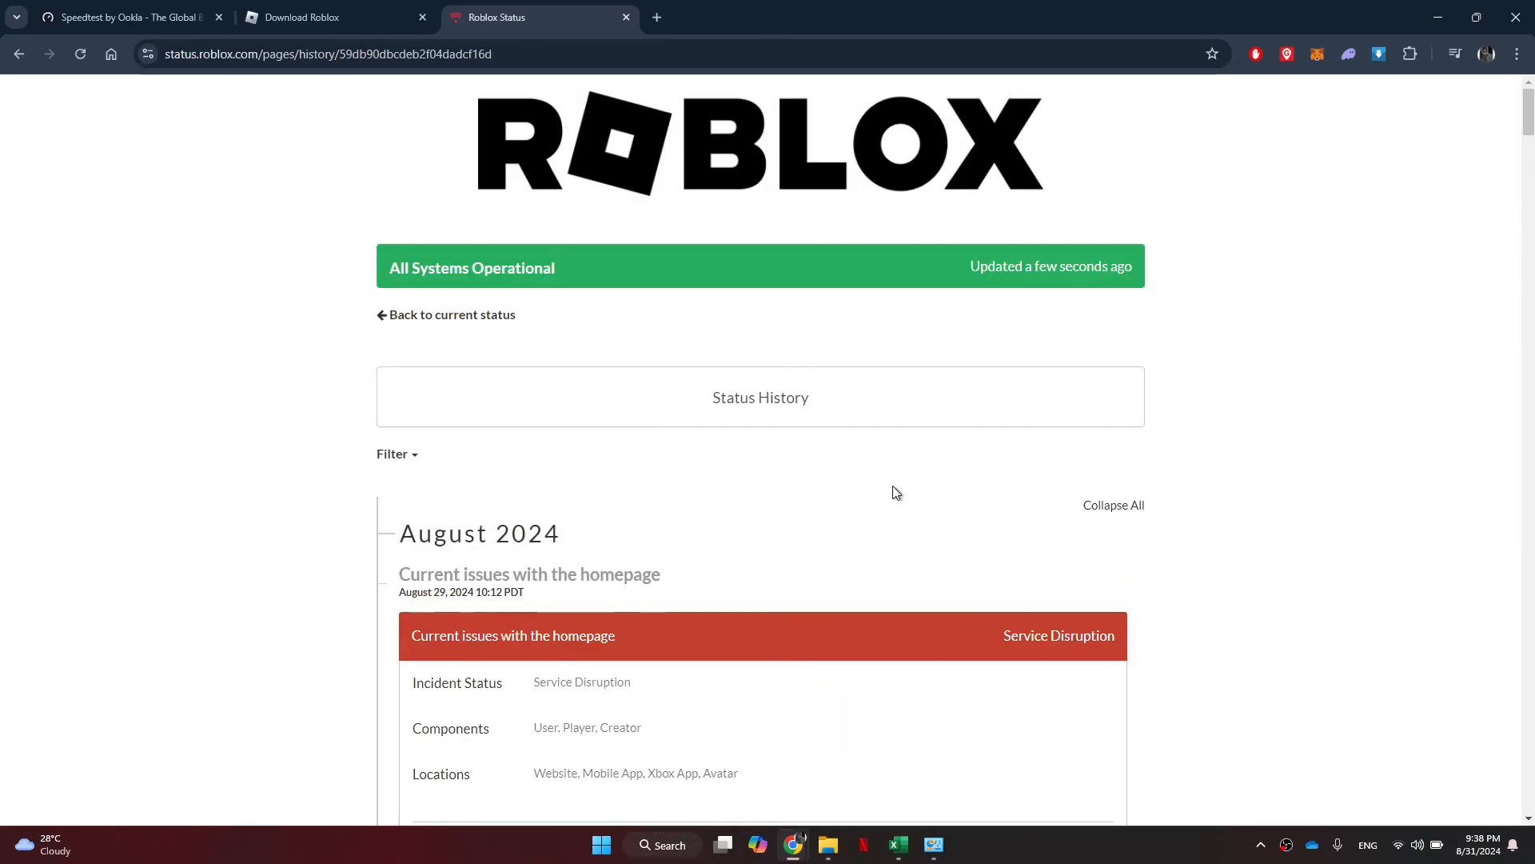